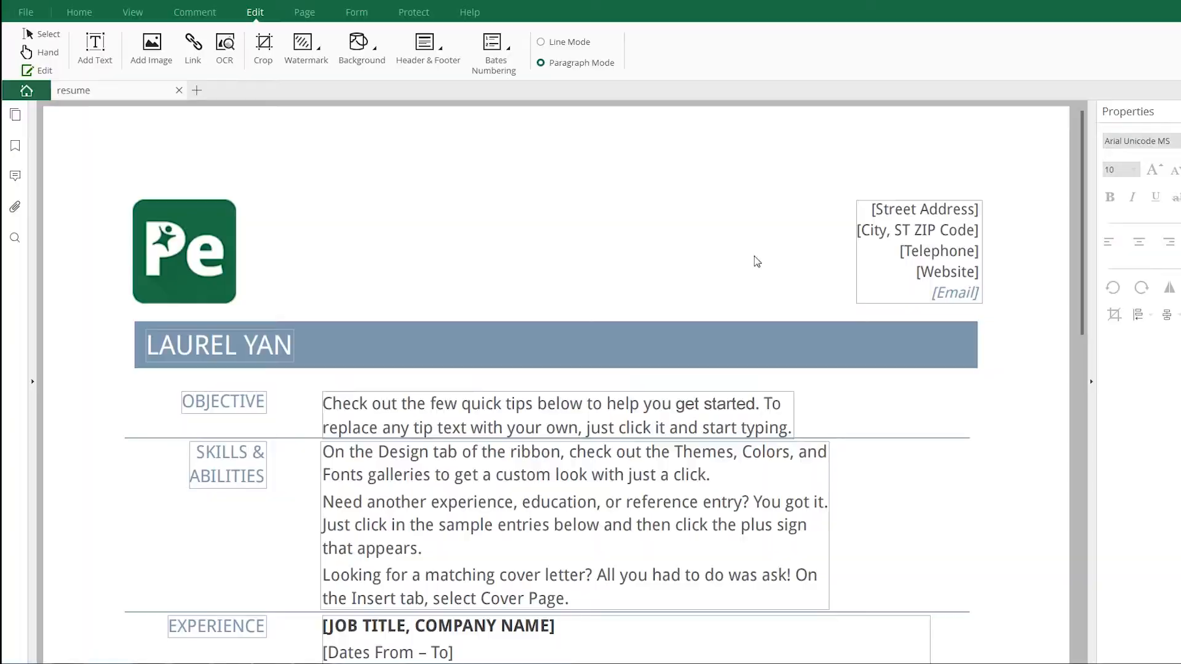
# Start OCR with the Editable Text mode selected and confirm.
pyautogui.click(224, 49)
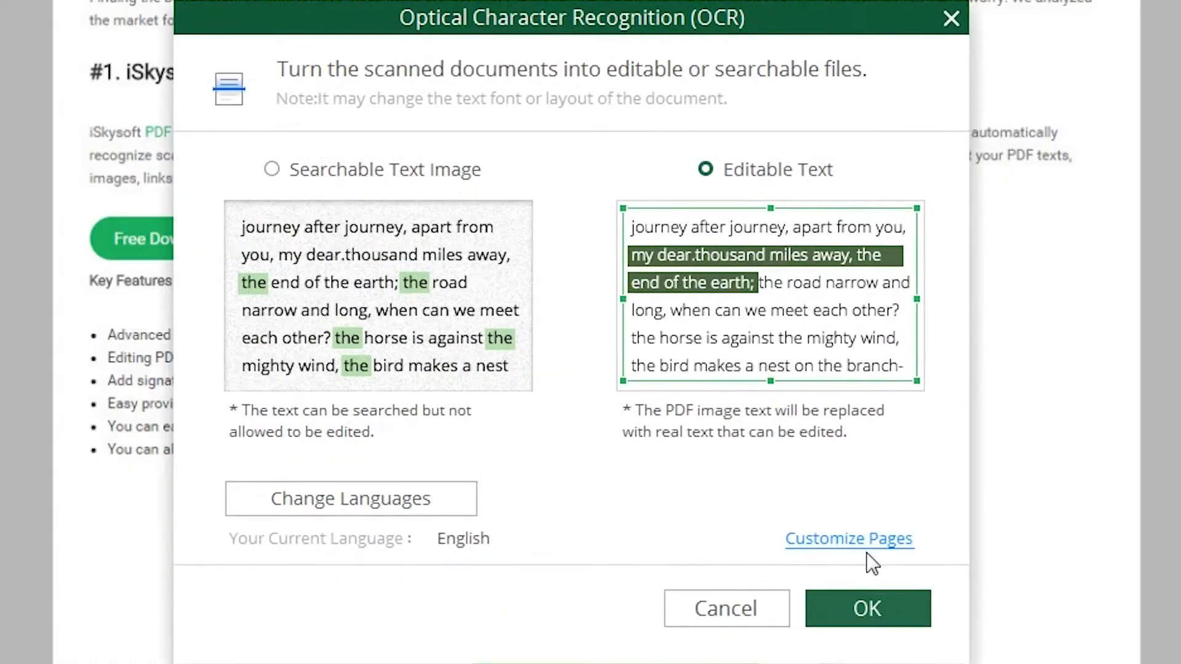
pyautogui.click(867, 609)
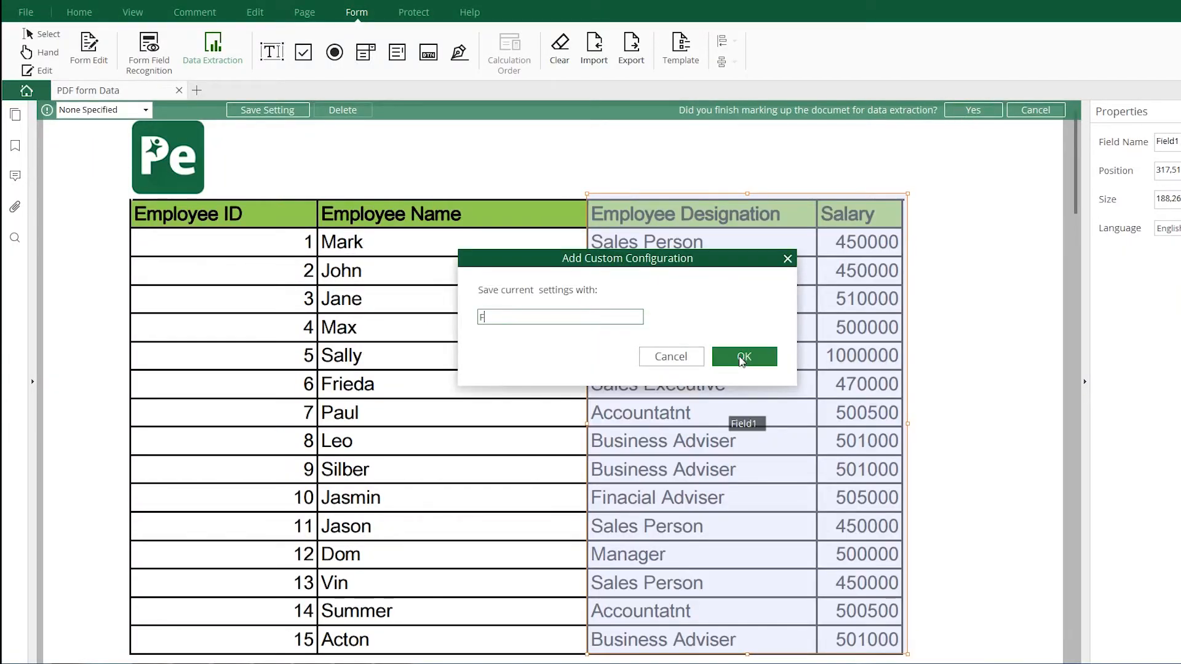
# Save the extraction config, export DataExtract.csv, convert the PDF to Word and sign the invoice's shipper line.
pyautogui.click(743, 357)
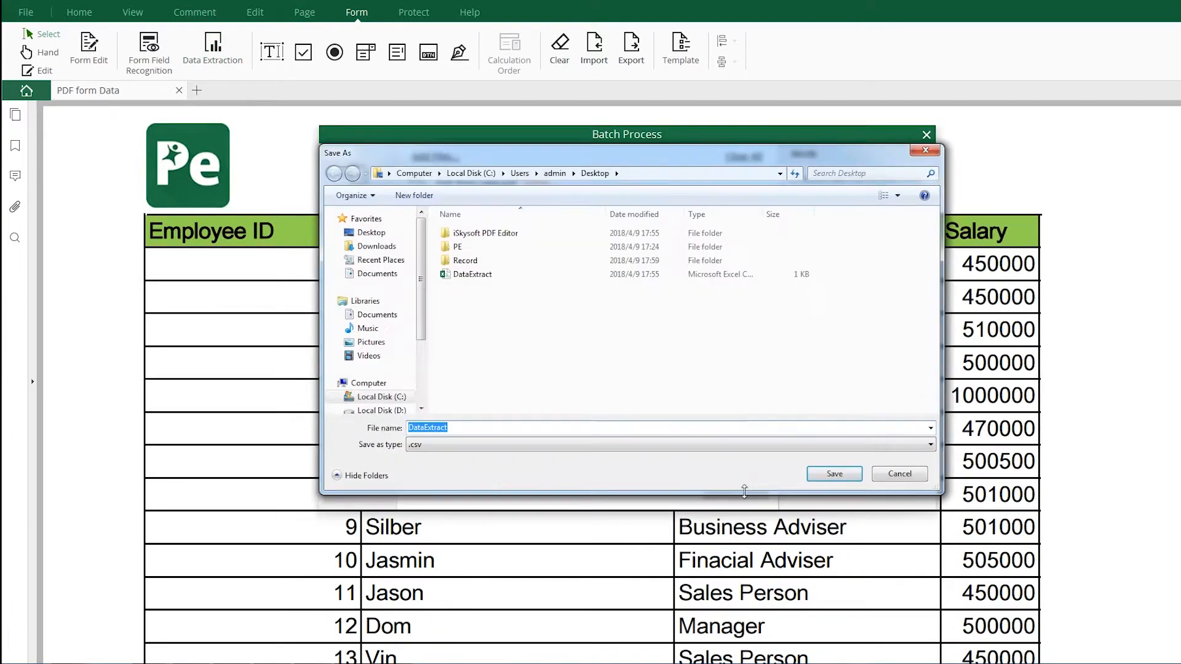
pyautogui.click(832, 473)
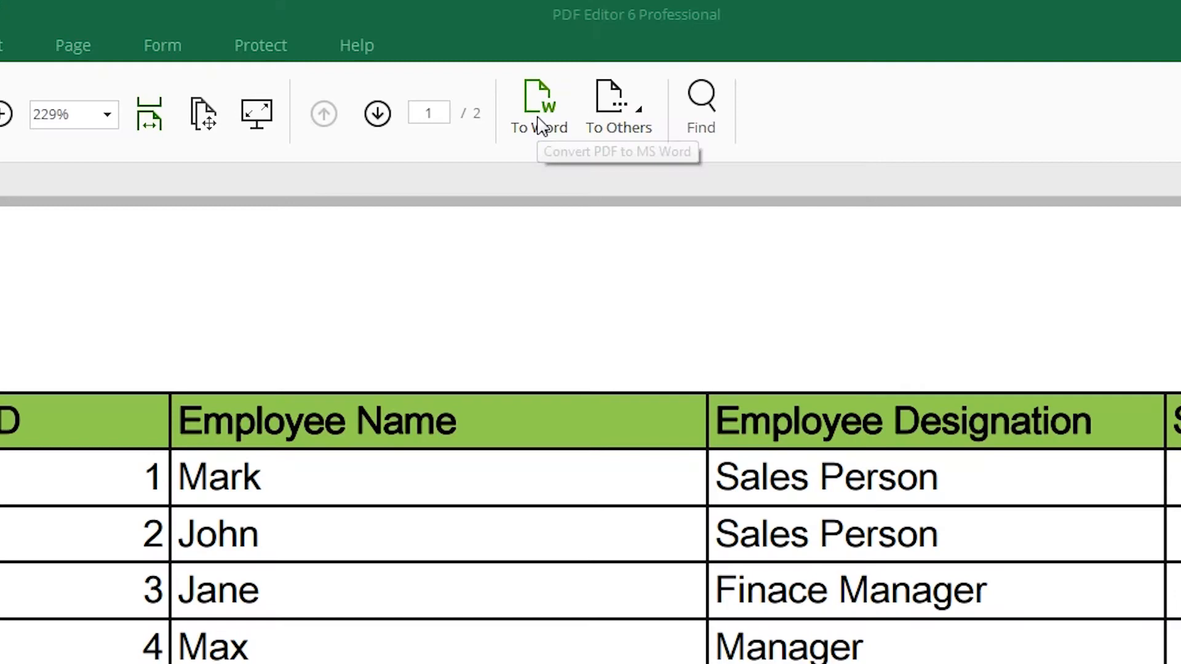
pyautogui.click(619, 106)
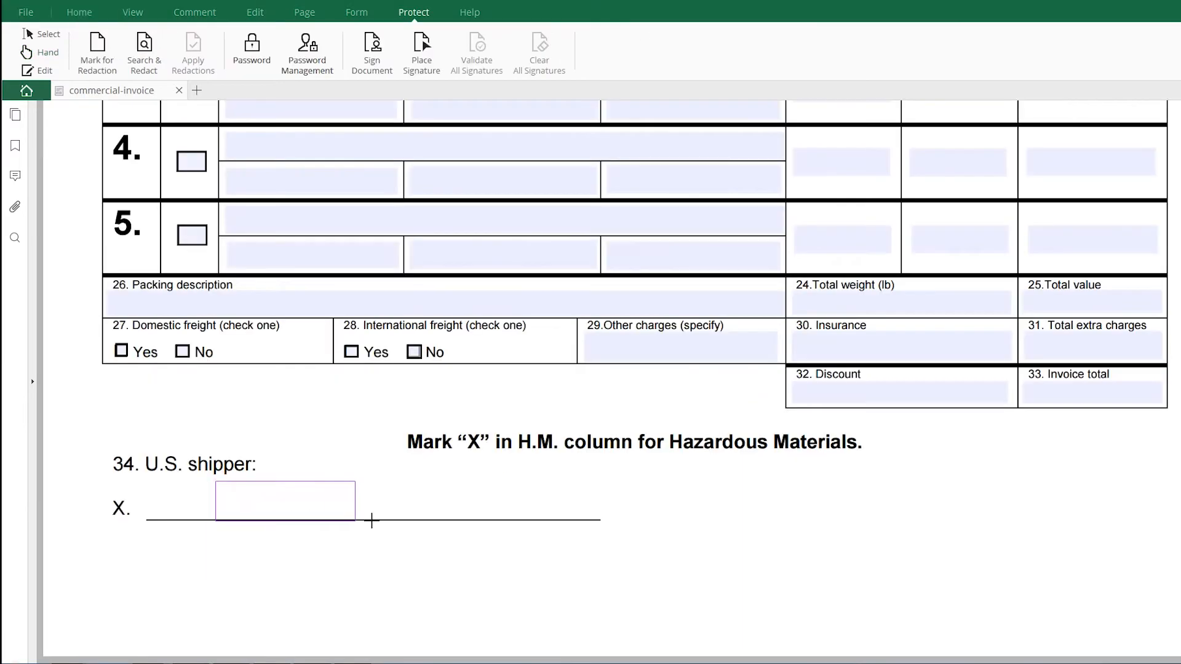
pyautogui.click(284, 501)
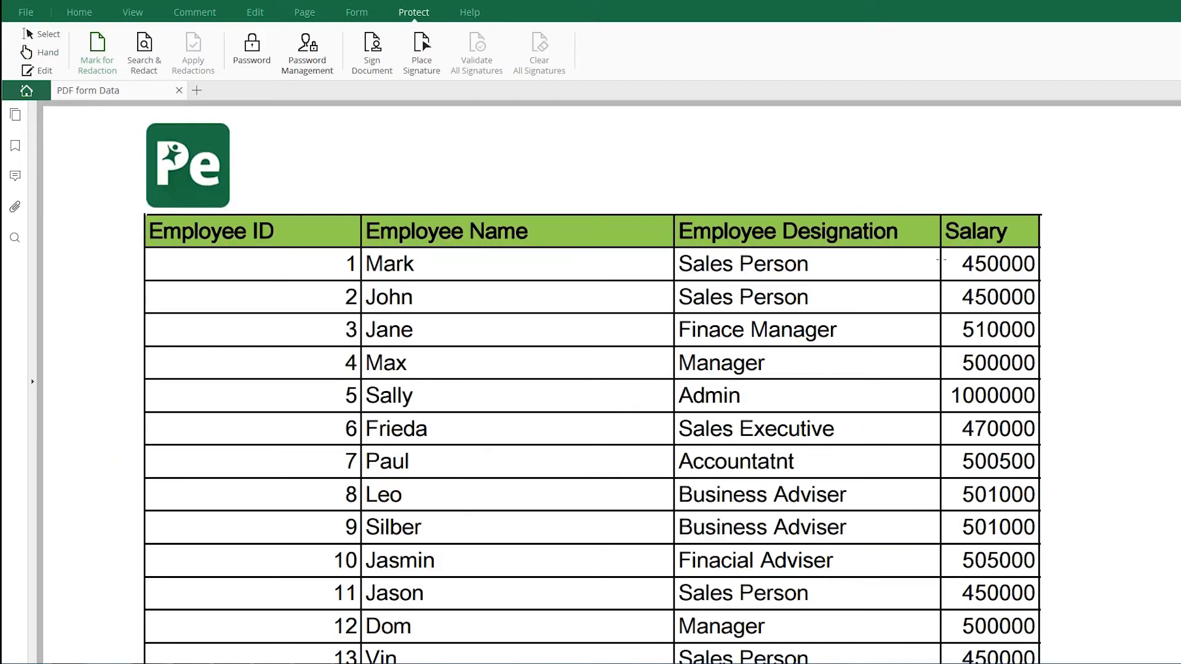
# Mark the first five Salary values for redaction and apply it permanently.
pyautogui.click(193, 53)
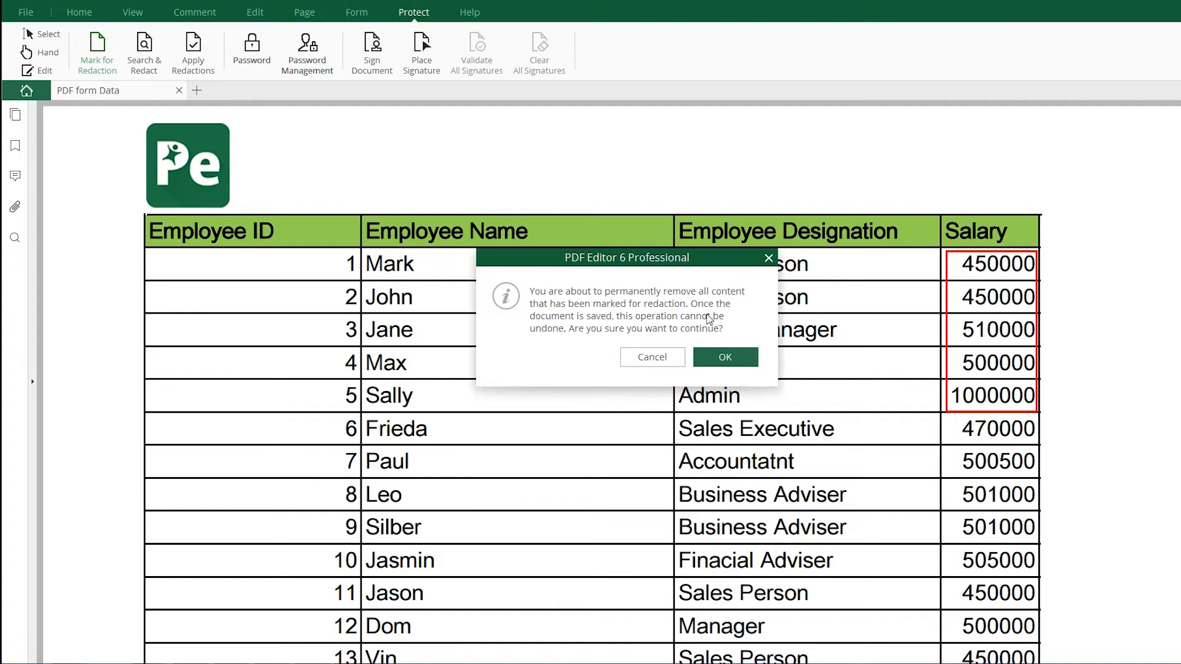
pyautogui.click(724, 357)
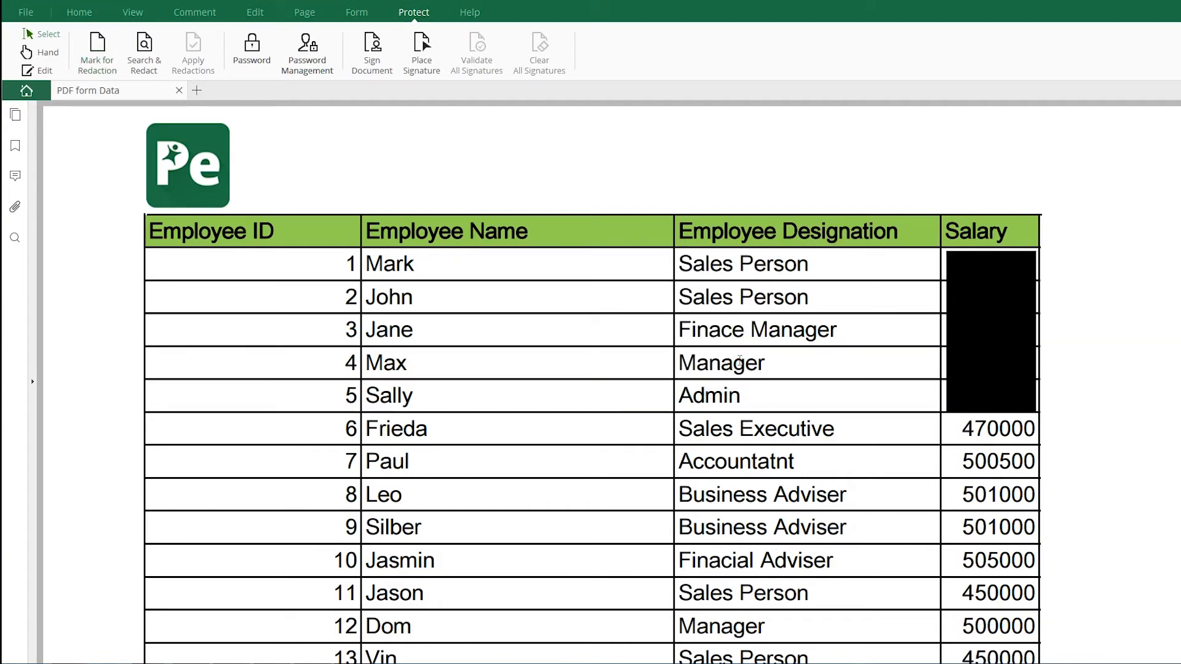